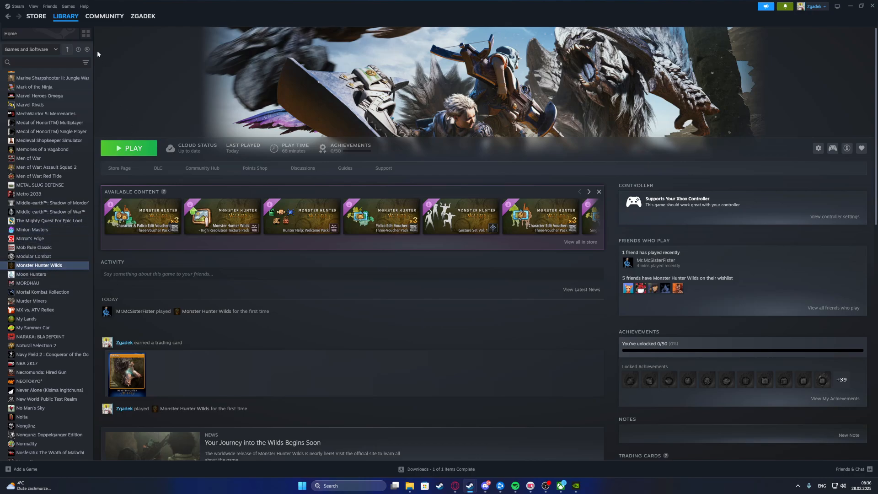
pyautogui.moveTo(615, 168)
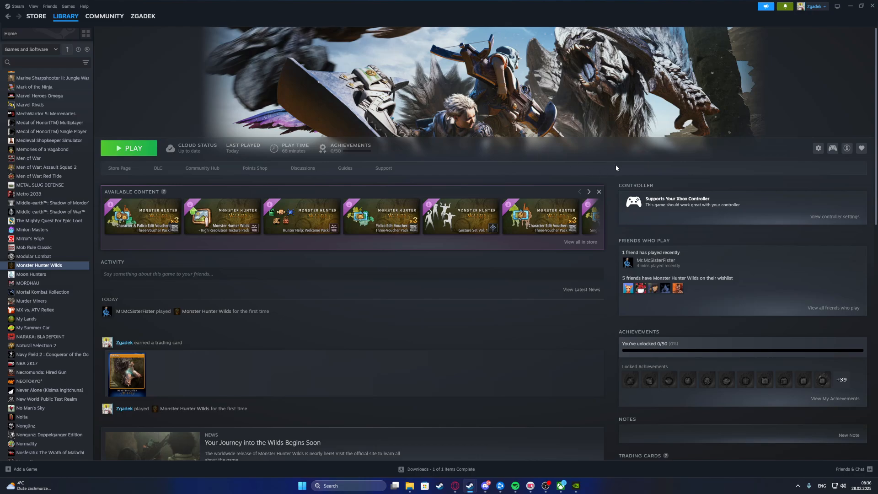
pyautogui.moveTo(639, 204)
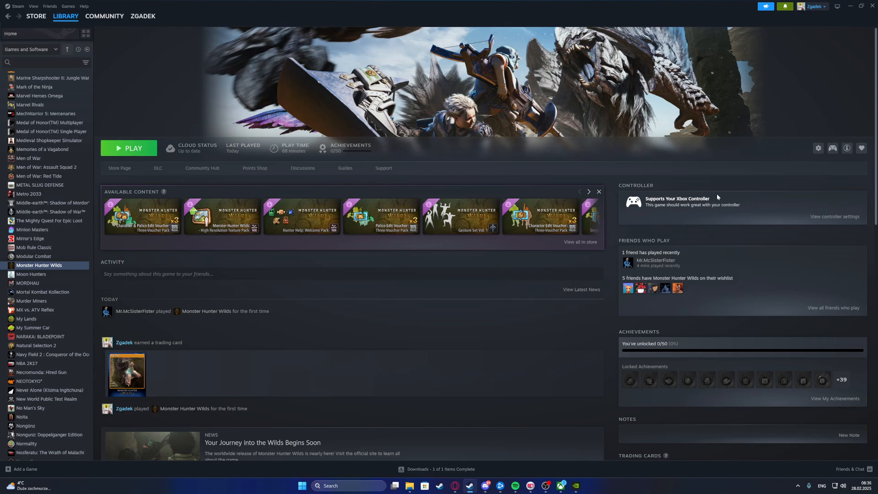
pyautogui.moveTo(662, 201)
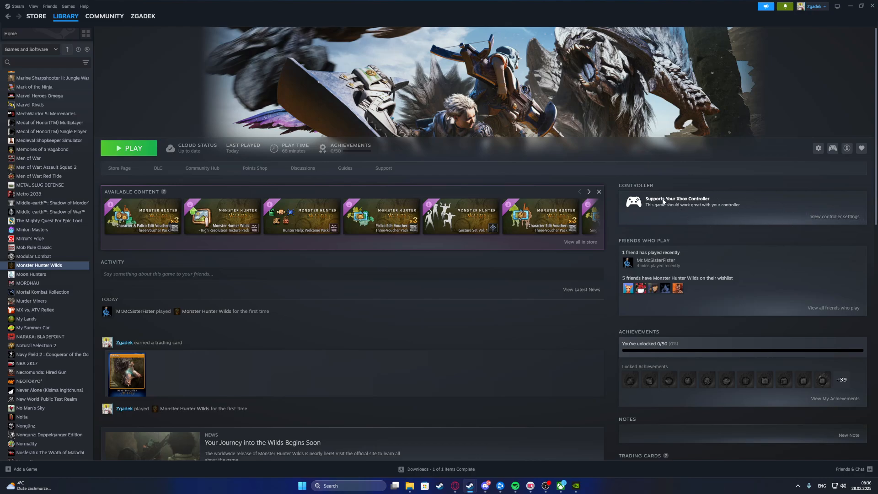
pyautogui.moveTo(684, 206)
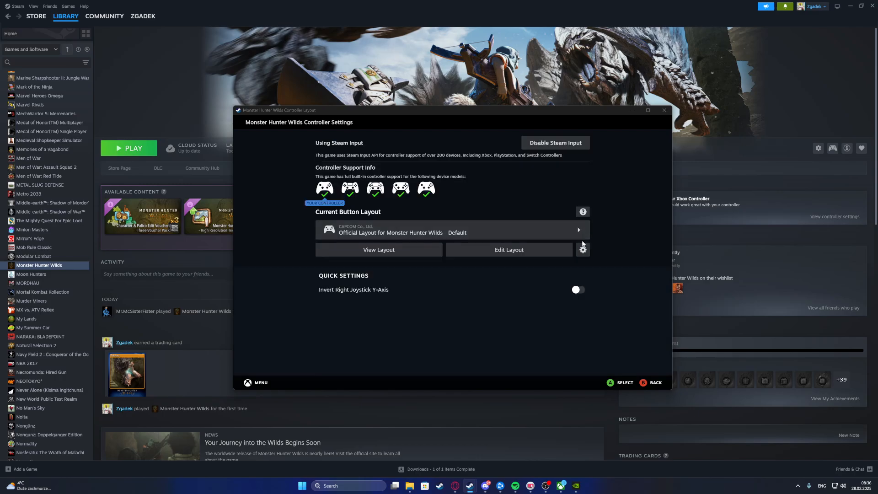
pyautogui.moveTo(458, 210)
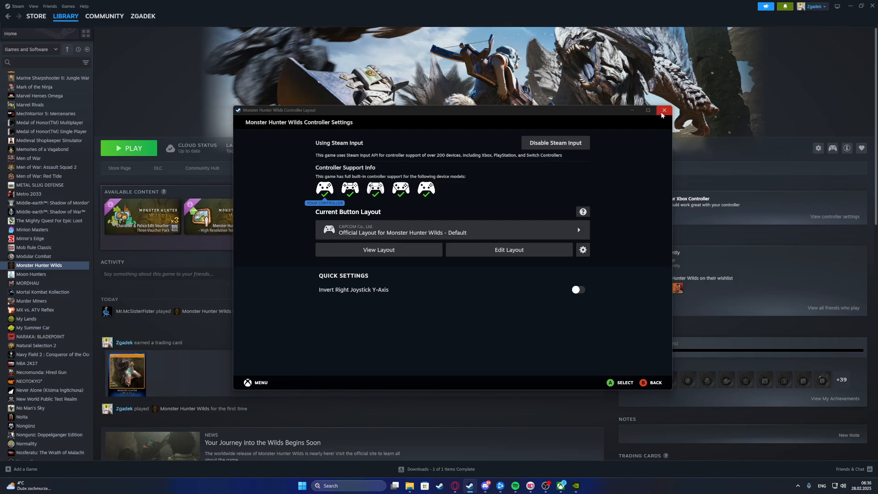
# Check in Quick Settings that the Xbox Wireless Controller shows as connected over Bluetooth, then return
pyautogui.click(664, 109)
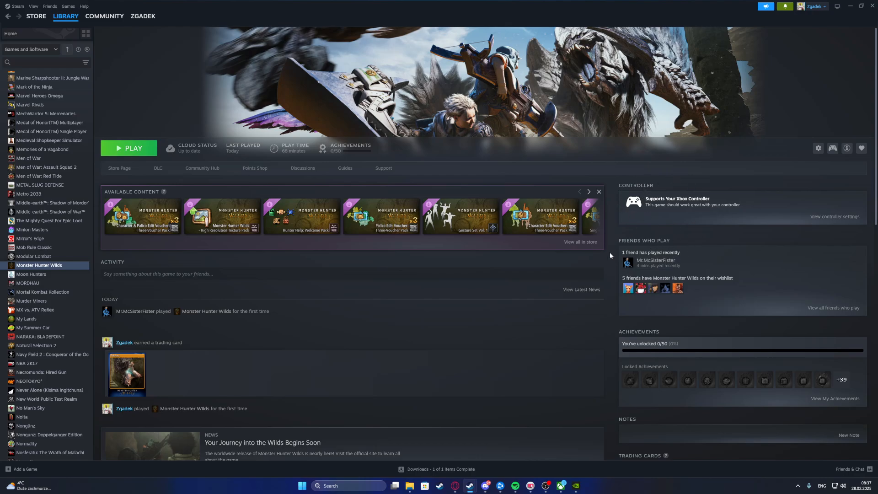
pyautogui.moveTo(519, 310)
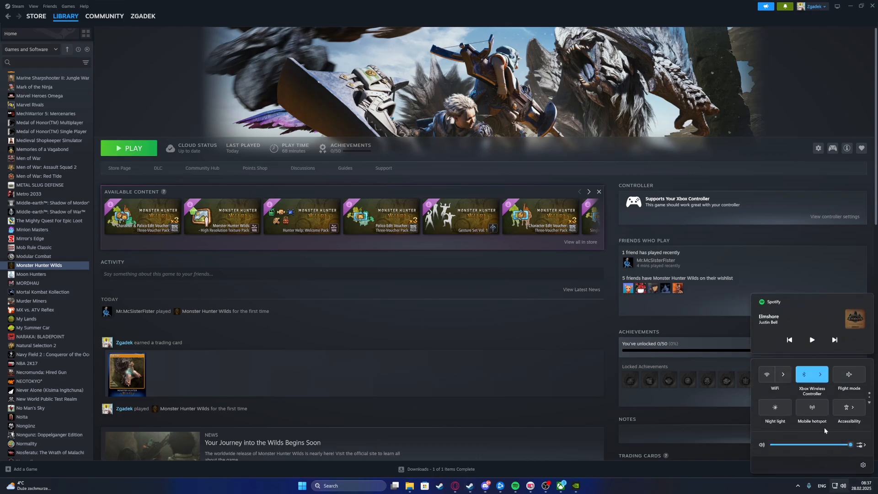
pyautogui.click(819, 374)
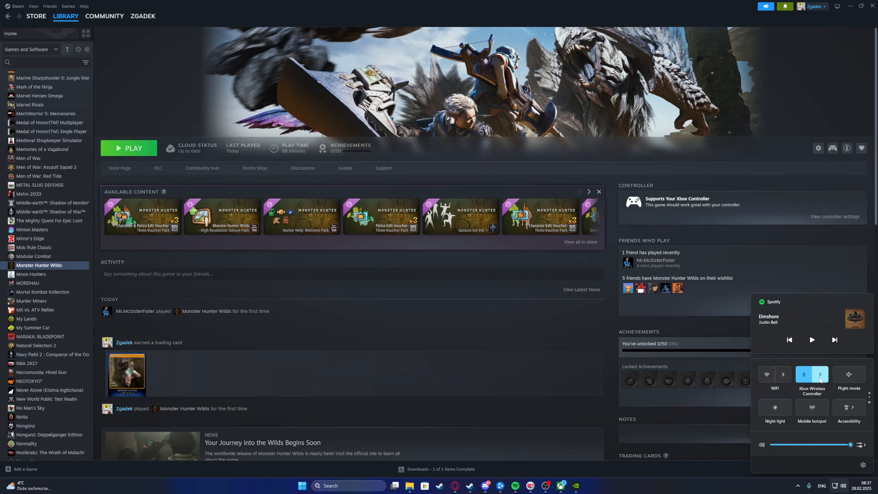
pyautogui.click(819, 373)
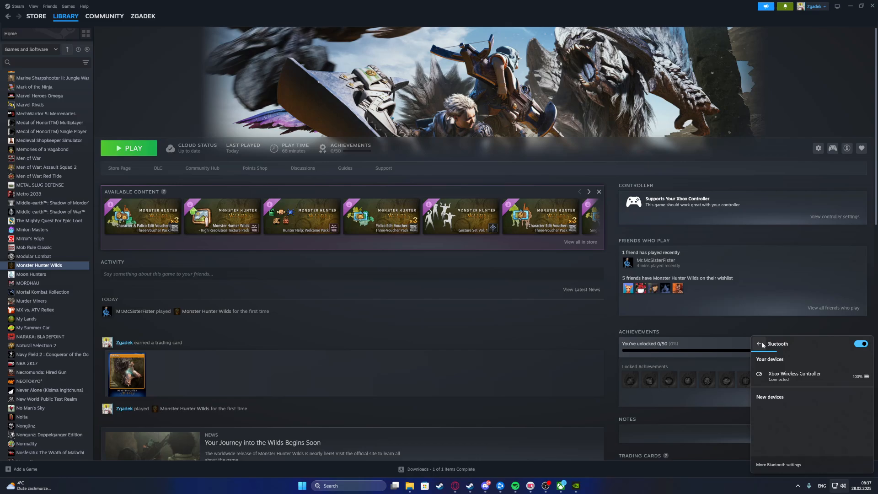
pyautogui.click(762, 344)
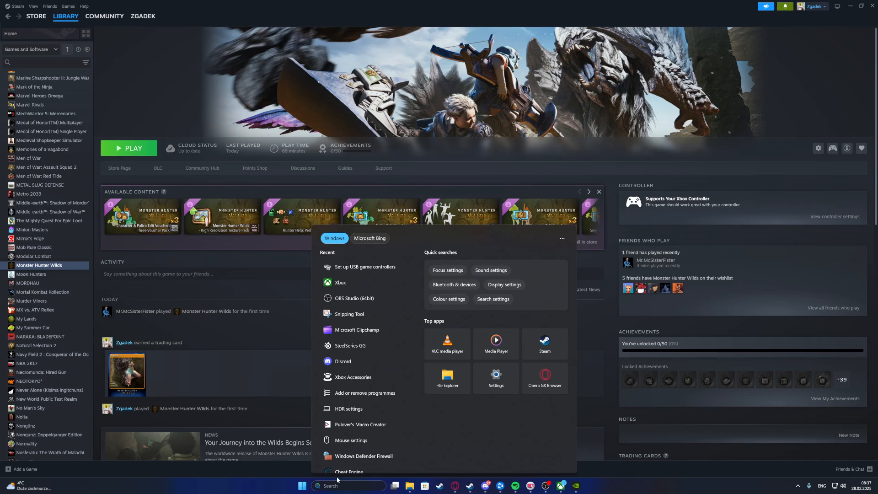
pyautogui.write('game bar')
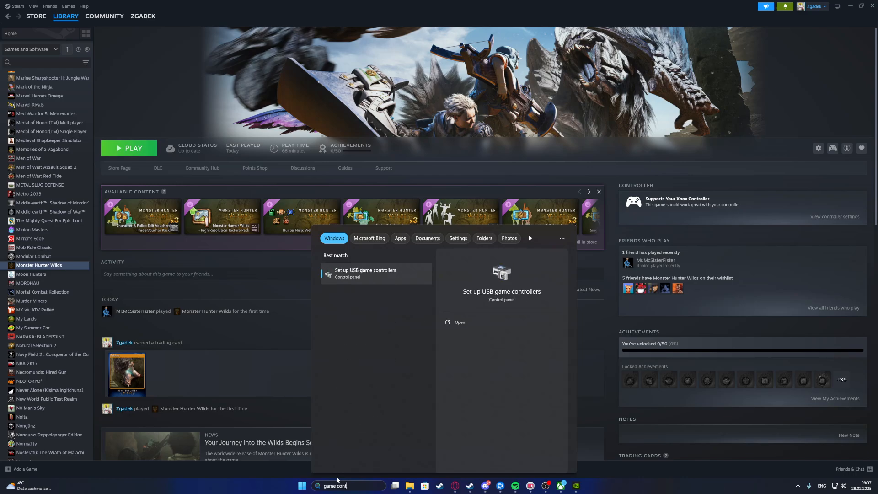
pyautogui.click(365, 274)
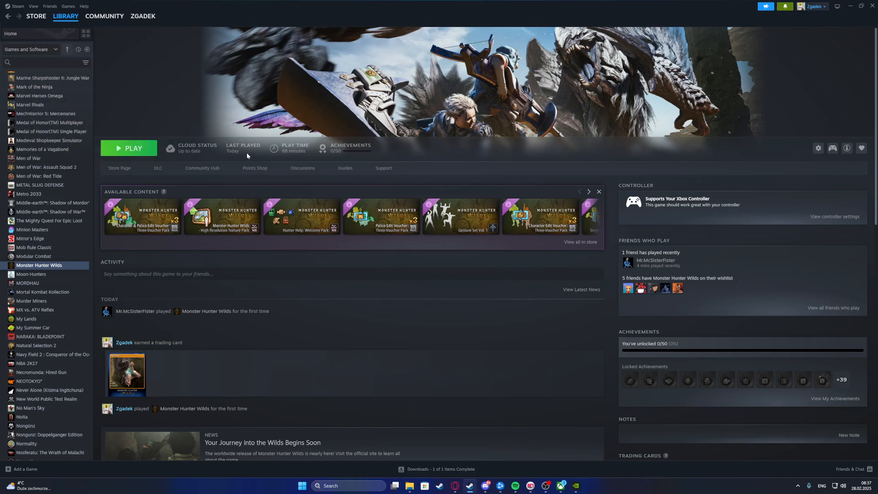
pyautogui.moveTo(610, 204)
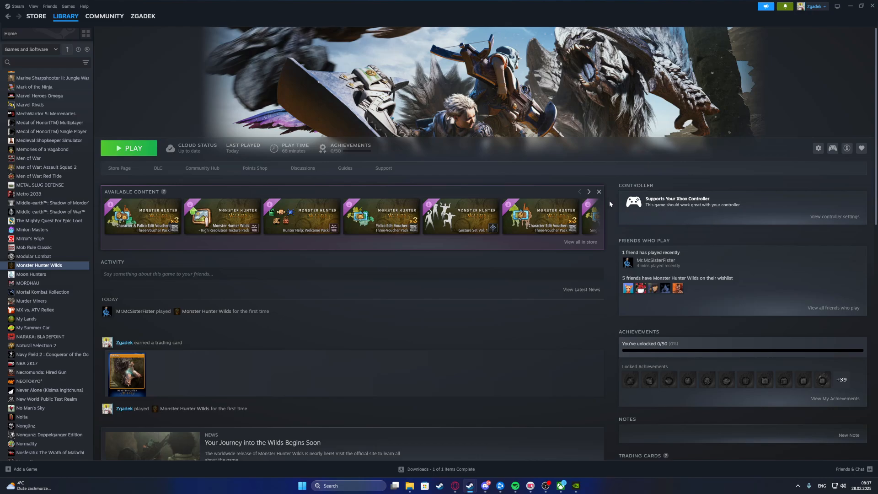
pyautogui.moveTo(647, 212)
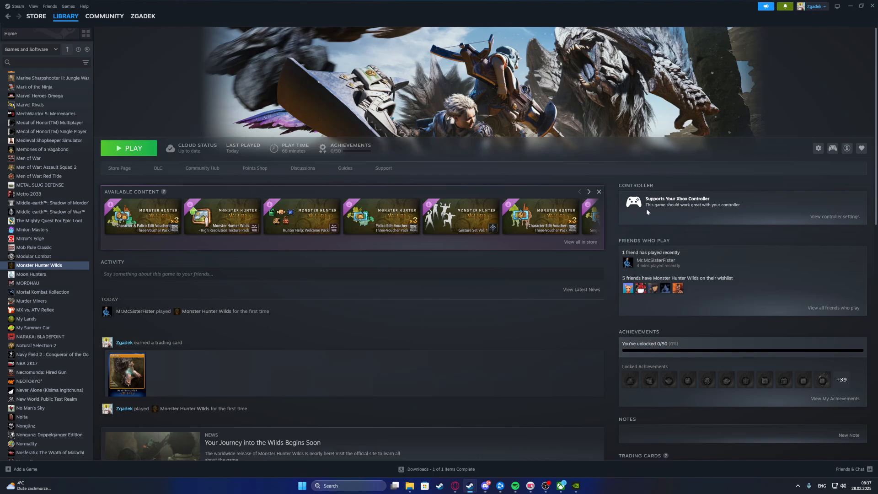
# Launch Monster Hunter Wilds from its Steam library page with the green Play button
pyautogui.click(128, 148)
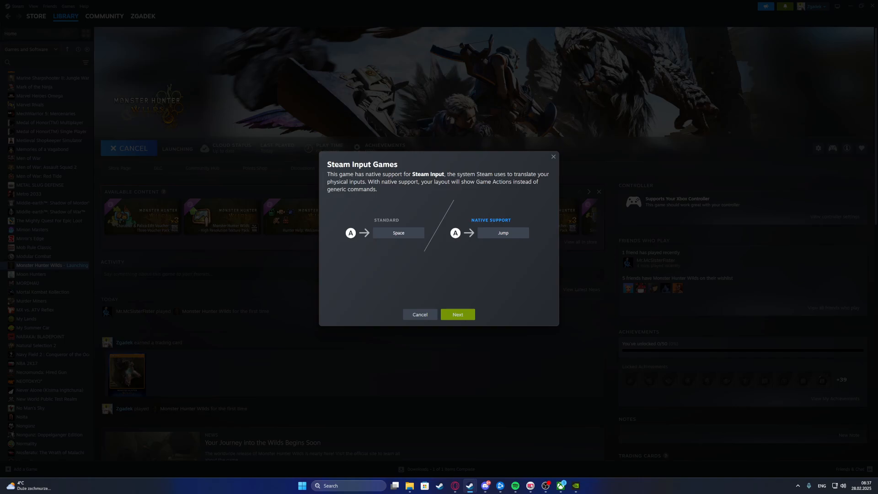
# Acknowledge the Steam Input Games popup with Next and OK so launching continues
pyautogui.click(457, 314)
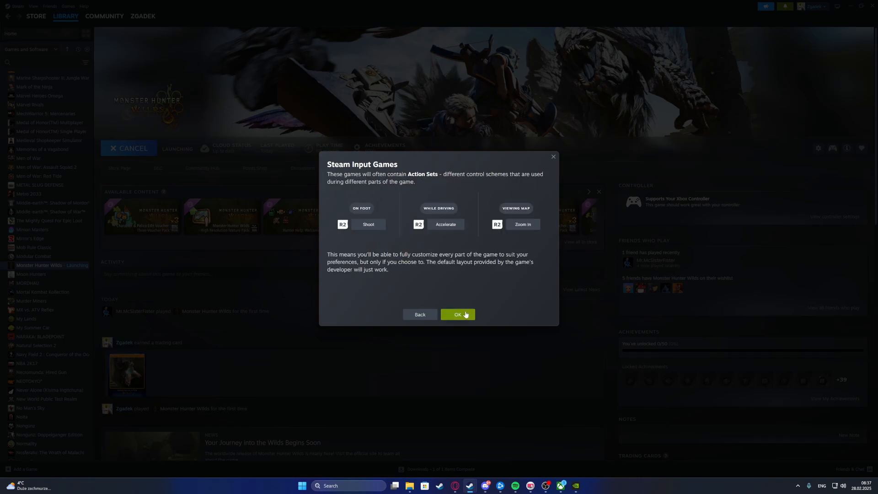
pyautogui.click(457, 314)
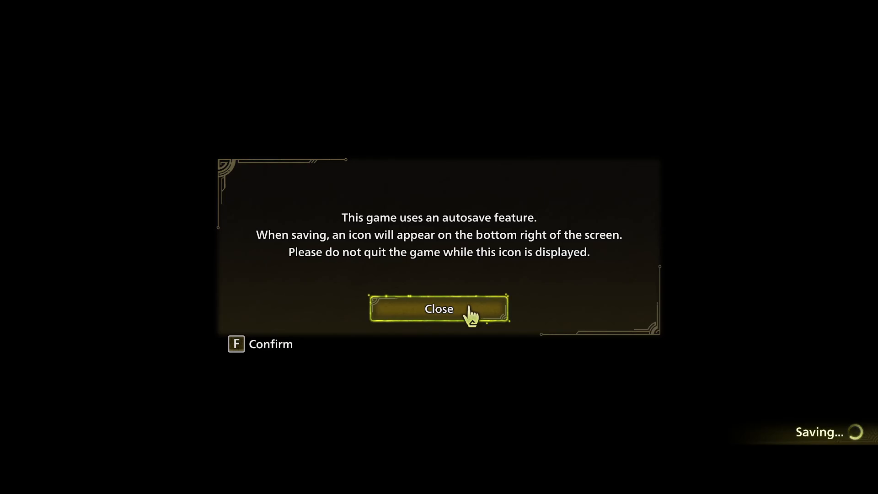
# Dismiss the autosave notice to reach the title menu with B Confirm / A Back prompts
pyautogui.click(438, 308)
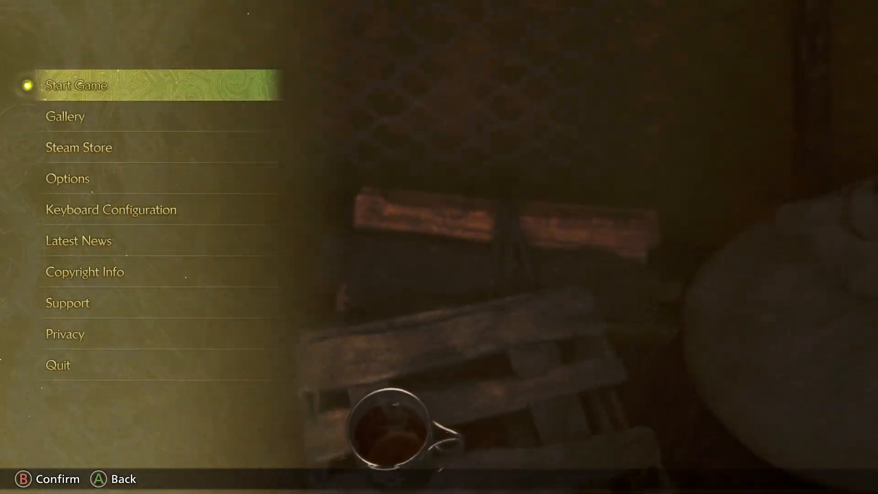